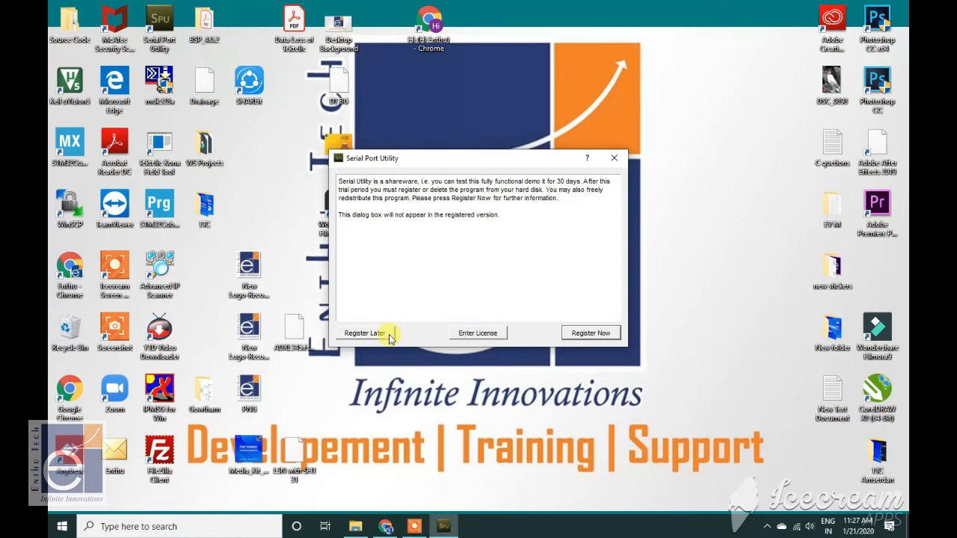
- Dismiss the shareware reminder, set COM7 to 115200 baud and start the connection so readings stream in
left_click(365, 331)
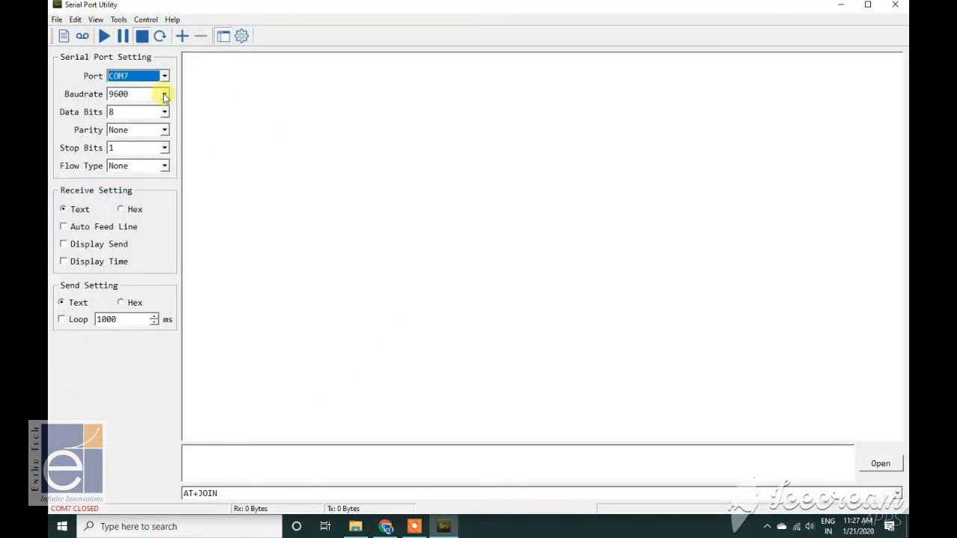
left_click(163, 93)
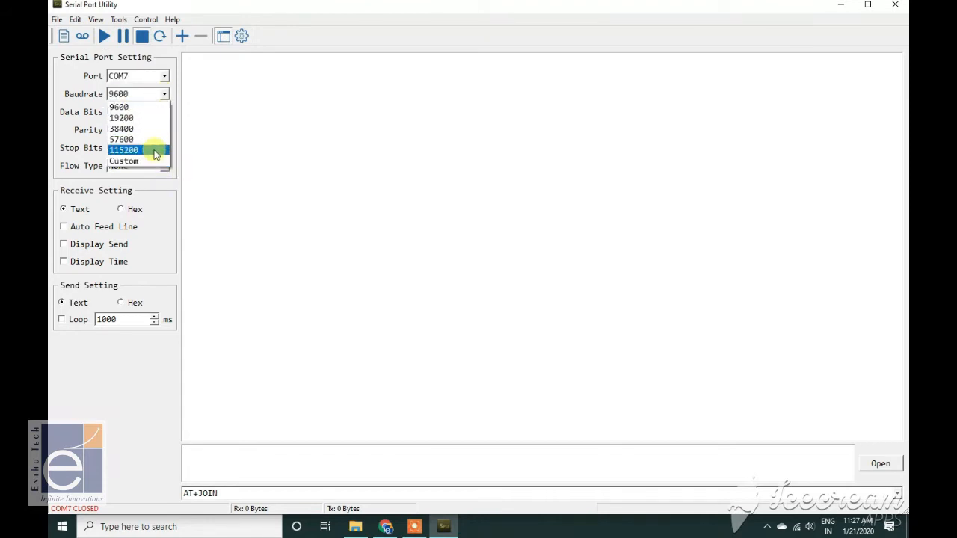
left_click(122, 149)
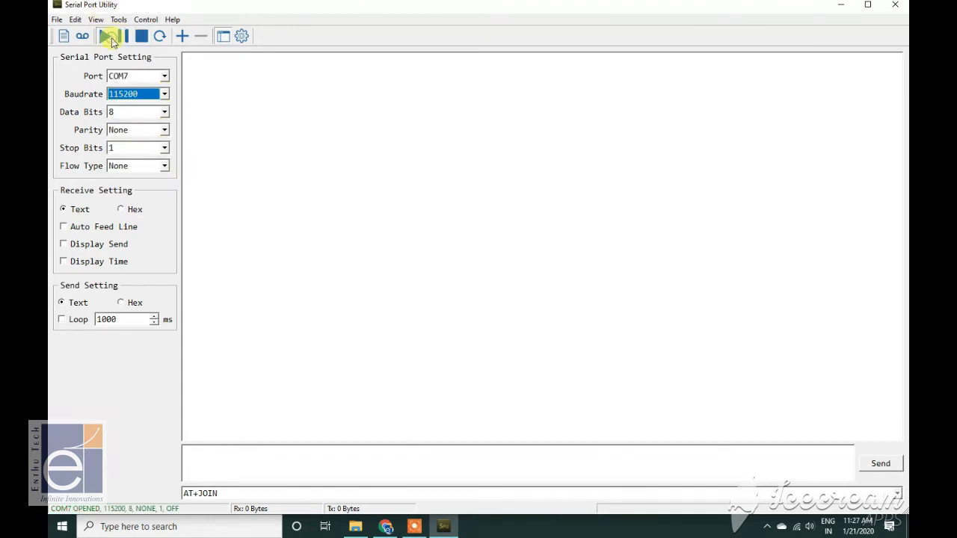
left_click(110, 36)
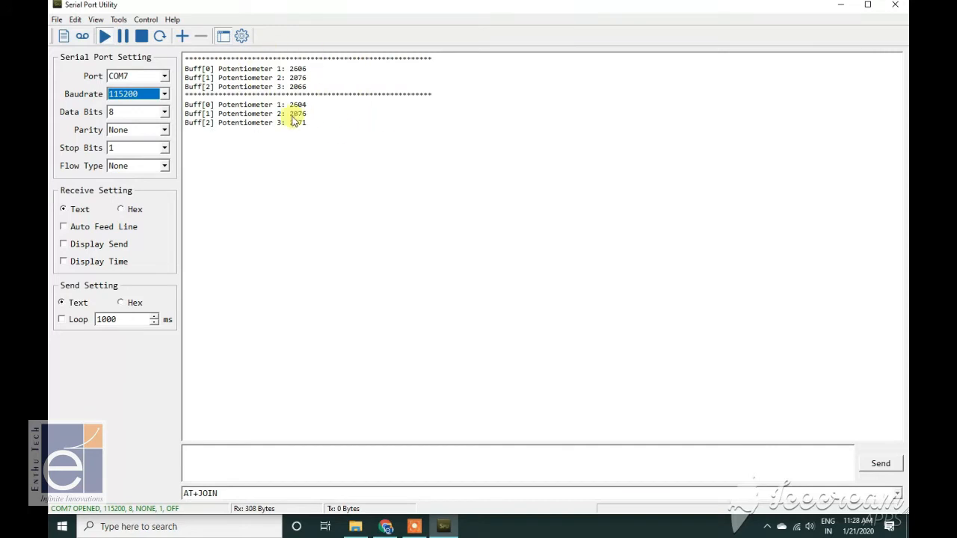